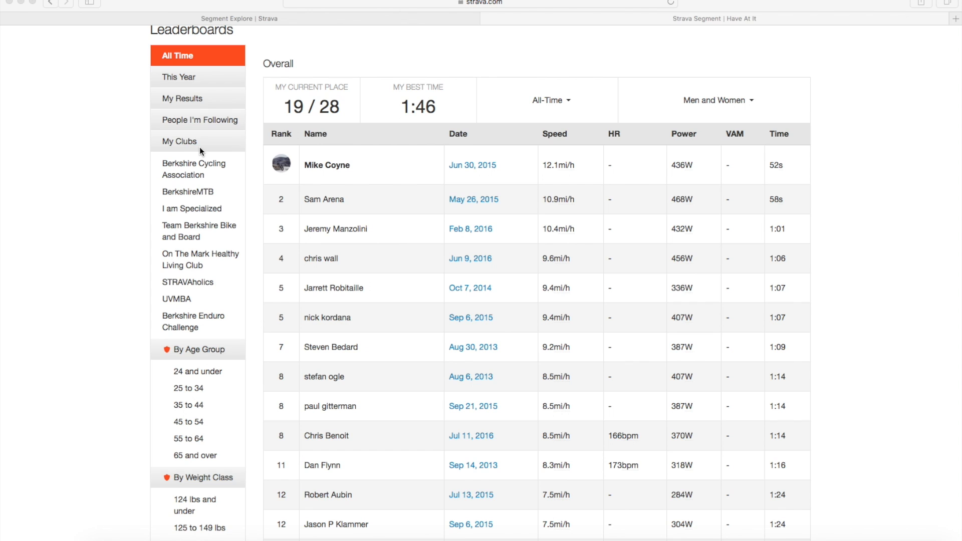
mouse_move(191, 102)
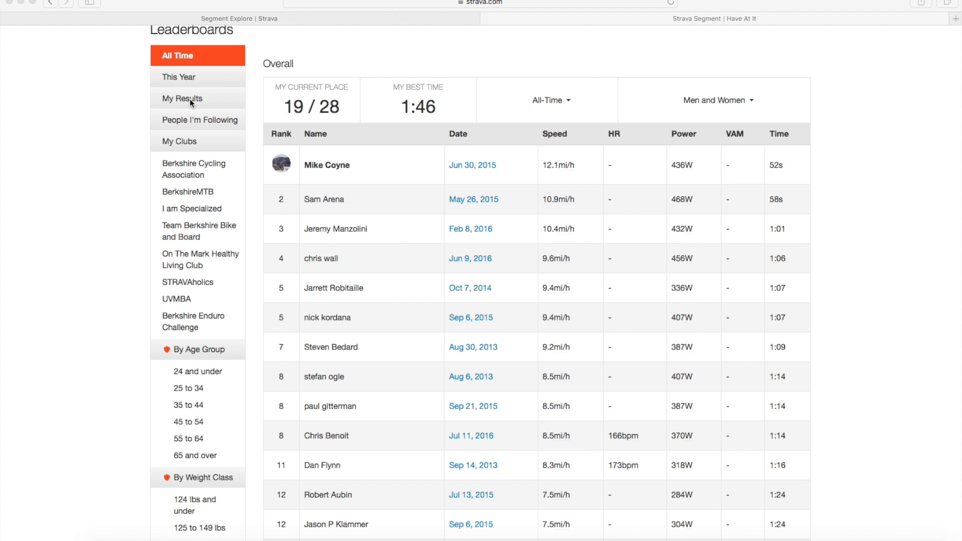
- Filter the segment leaderboard to My Results, listing six personal efforts from 1:46 to 4:12
click(182, 99)
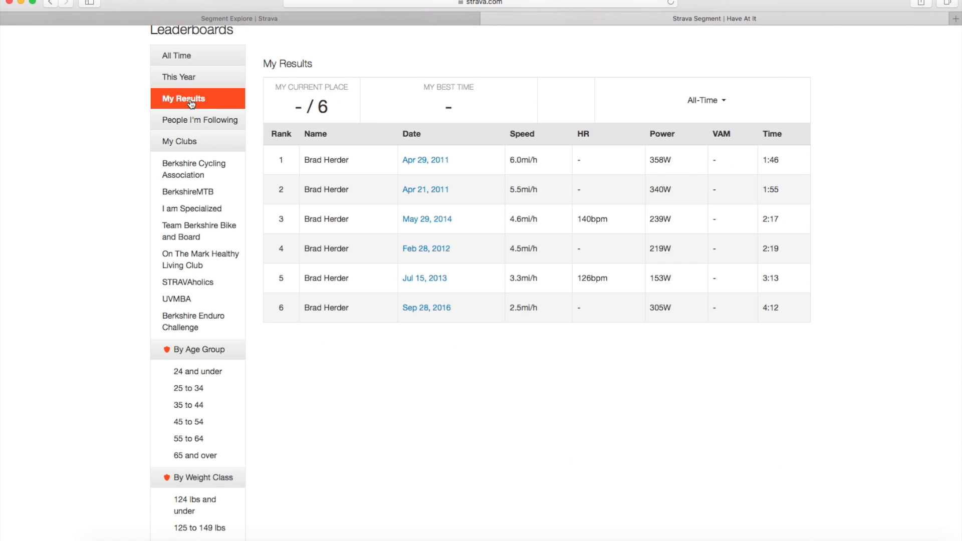
mouse_move(426, 307)
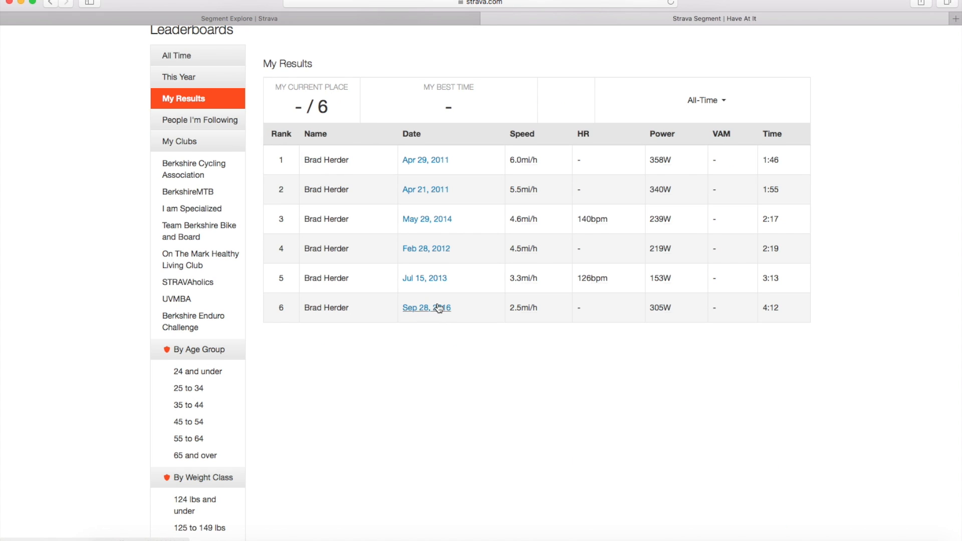
mouse_move(772, 321)
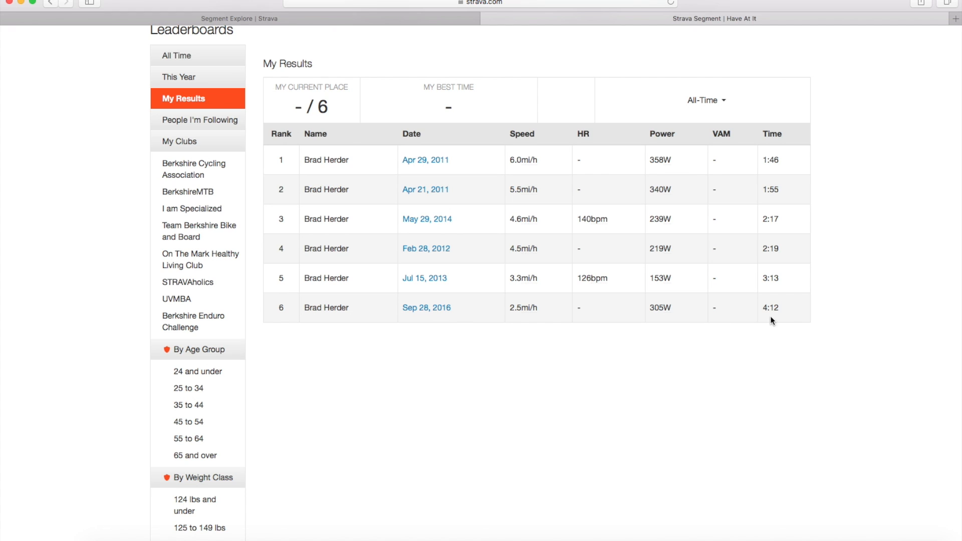
mouse_move(763, 313)
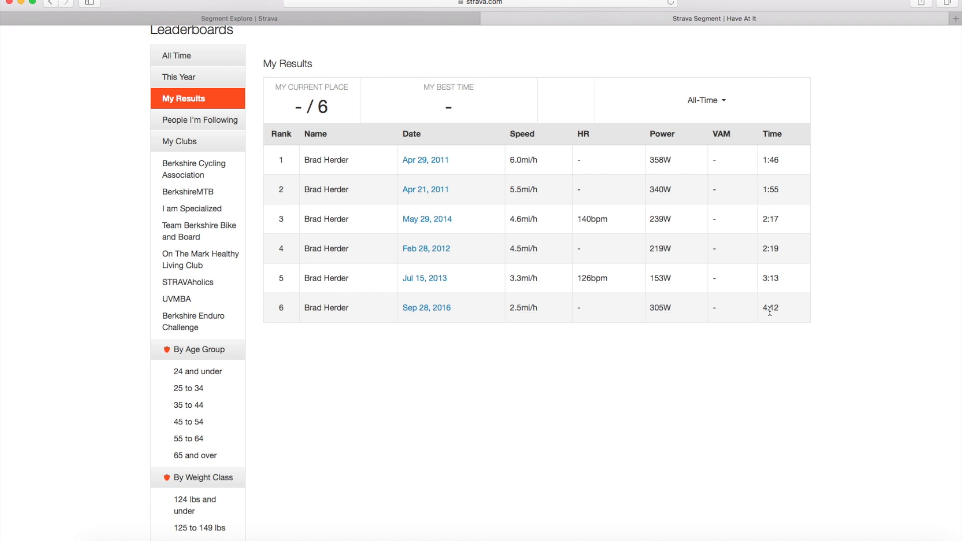
mouse_move(672, 238)
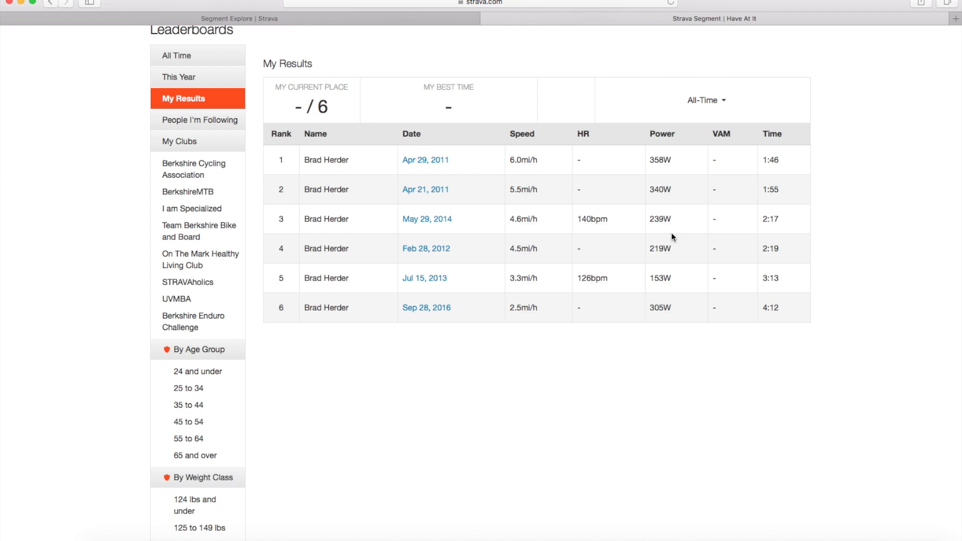
mouse_move(806, 82)
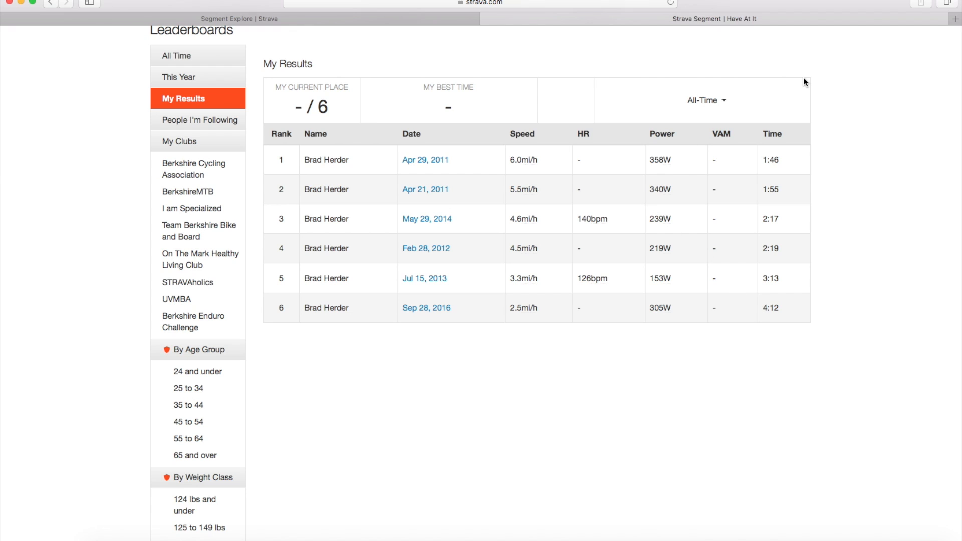